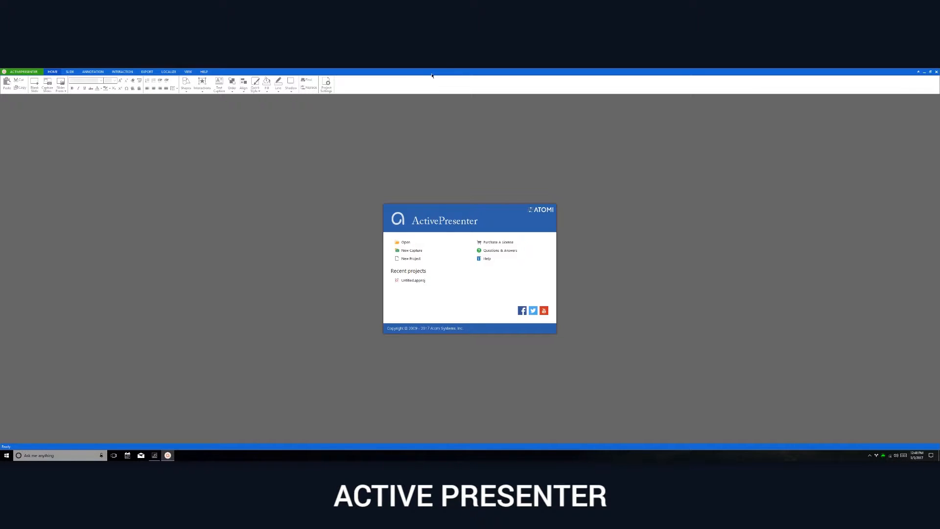
- Start a new screen capture project from the ActivePresenter start page
left_click(412, 250)
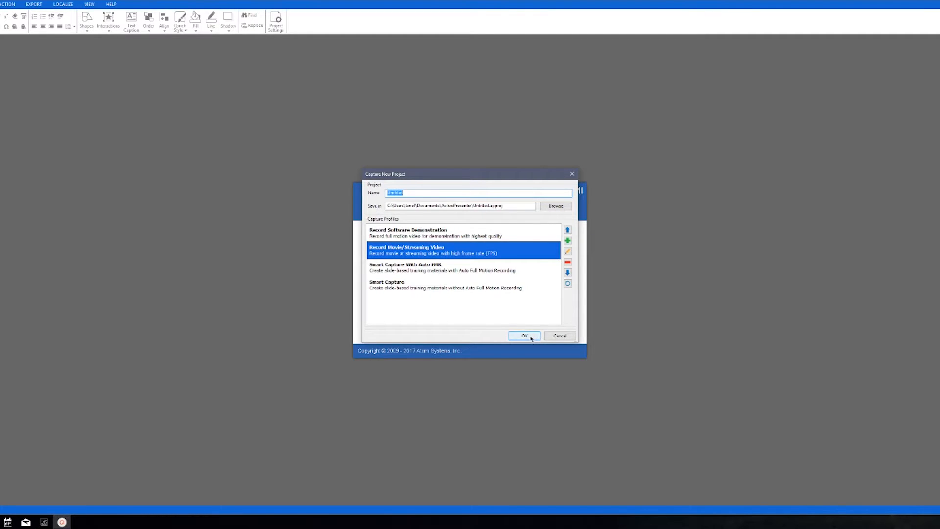
left_click(522, 335)
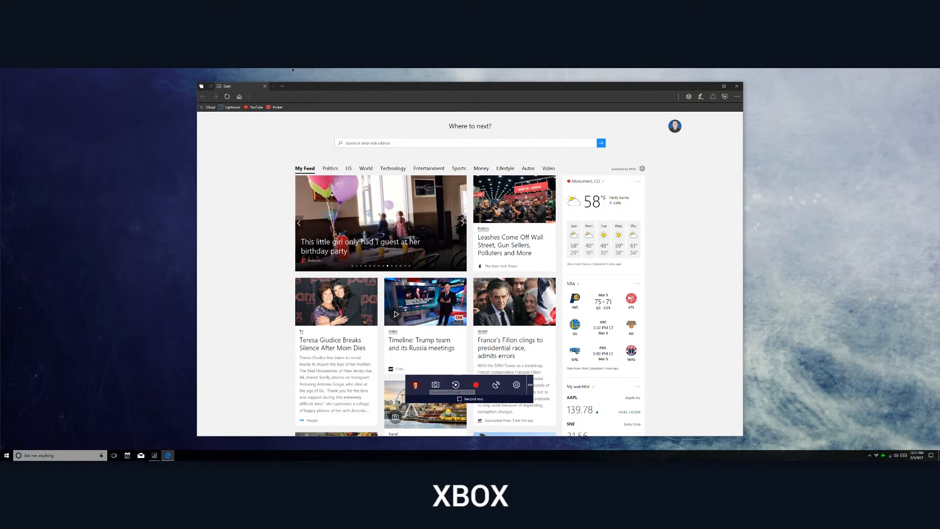
- Bring up the Game bar settings panel with Game Mode and Game DVR options
left_click(516, 384)
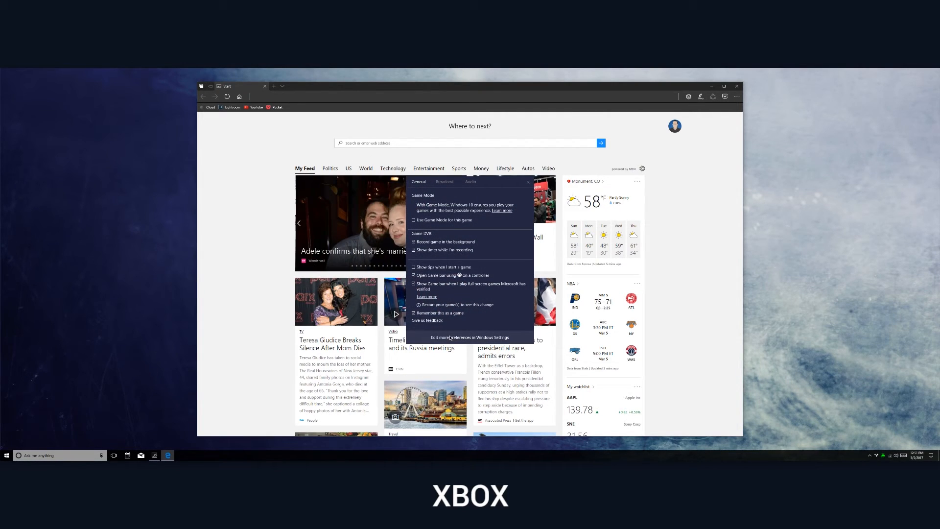
- Go to the full Game bar preferences page in Windows Settings
left_click(469, 337)
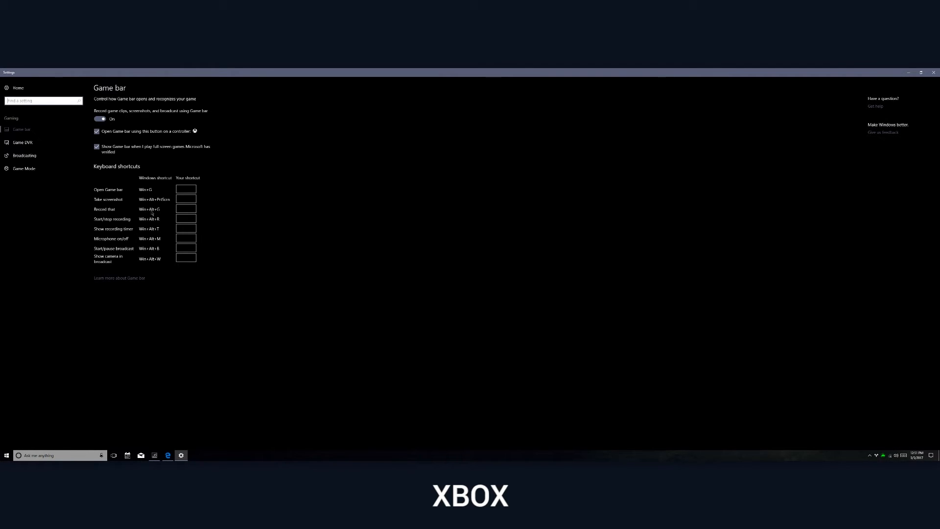
mouse_move(23, 142)
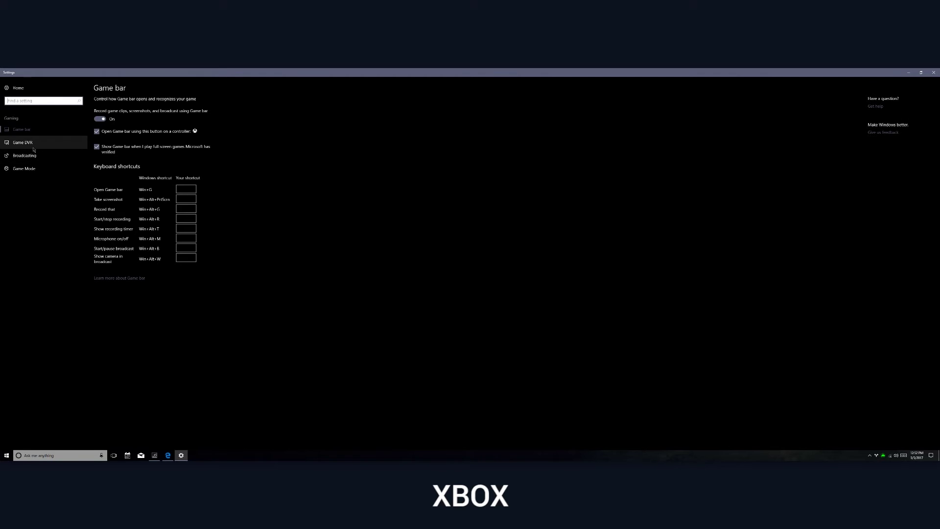
- Switch to the Game DVR settings page in the sidebar
left_click(23, 142)
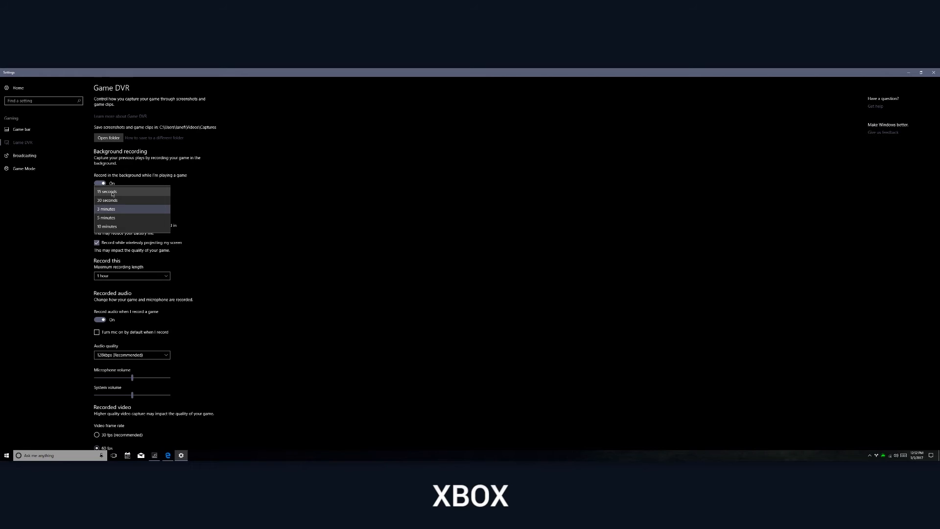